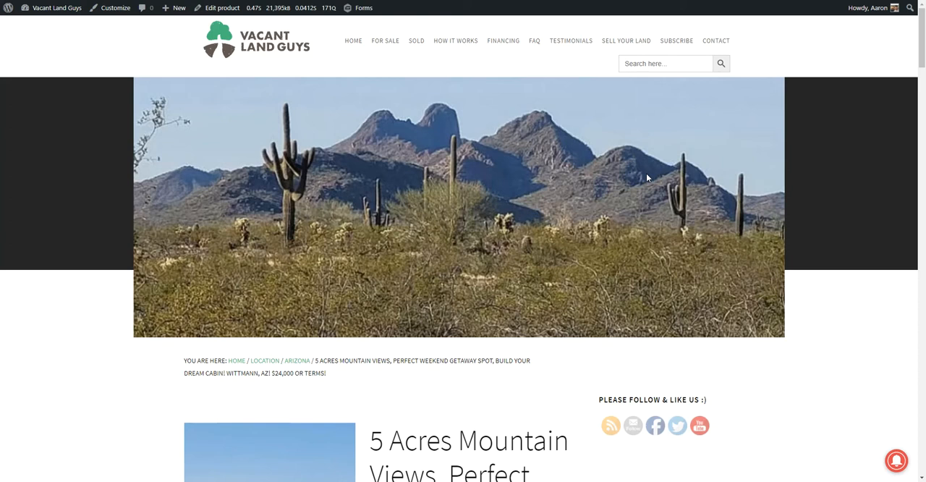
{"action": "mouse_move", "coordinate": [648, 172]}
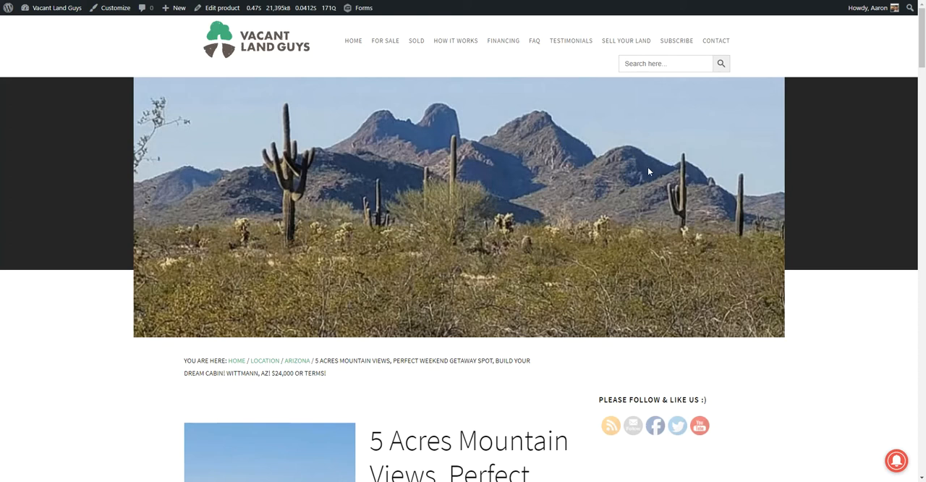
{"action": "mouse_move", "coordinate": [552, 137]}
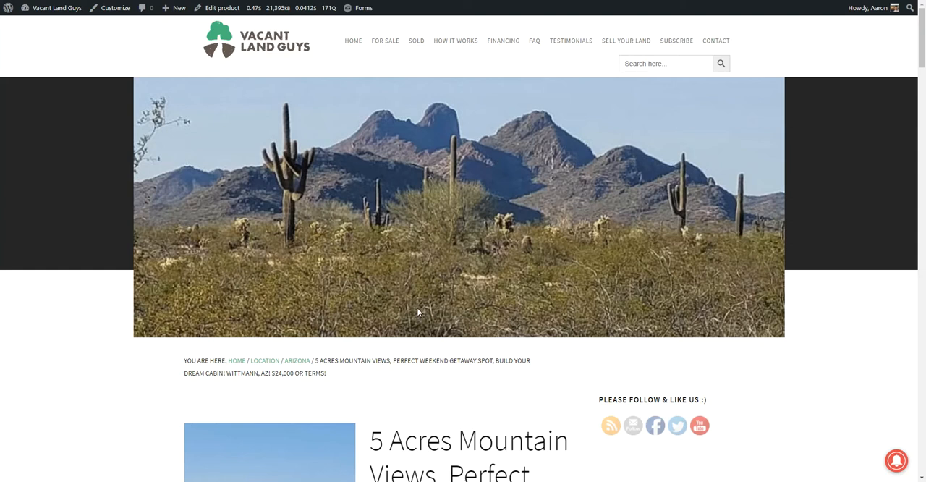
Scroll to the $500/month for 64 months, $5,000 down terms and parcel details.
{"action": "scroll", "scroll_direction": "down", "scroll_amount": 3}
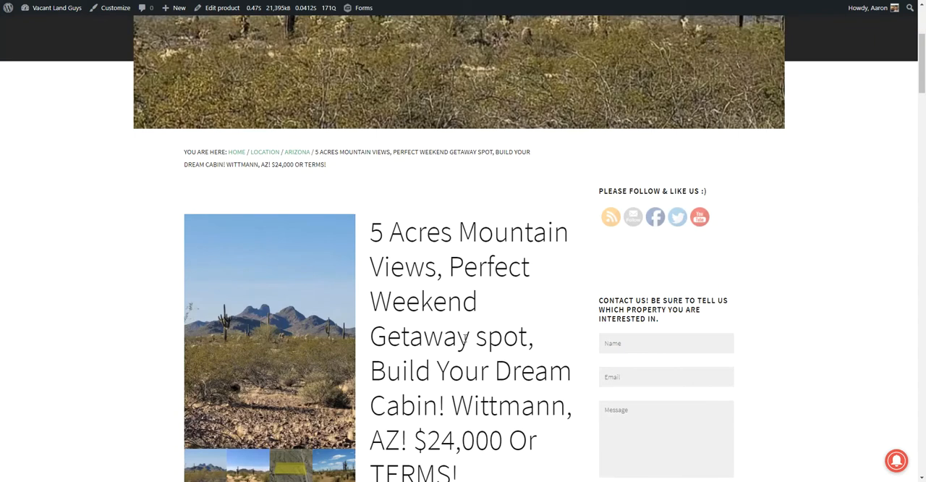
{"action": "scroll", "scroll_direction": "down", "scroll_amount": 3}
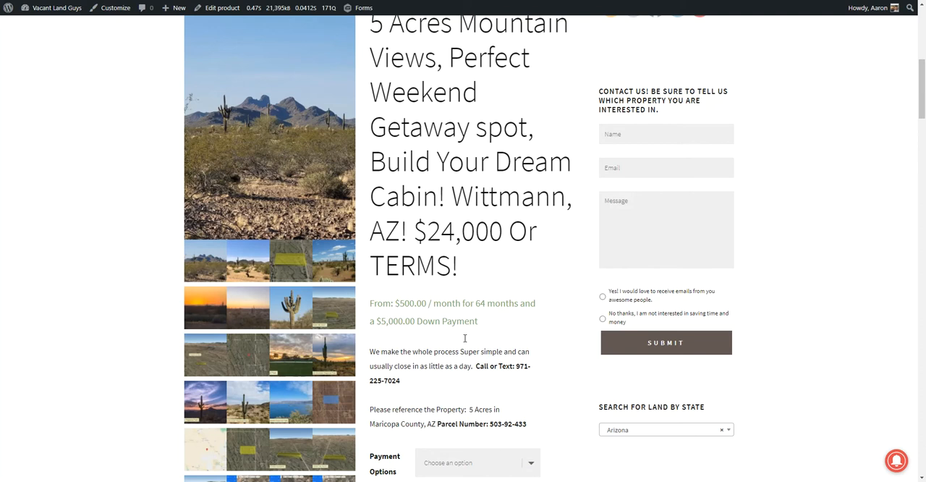
{"action": "mouse_move", "coordinate": [469, 329]}
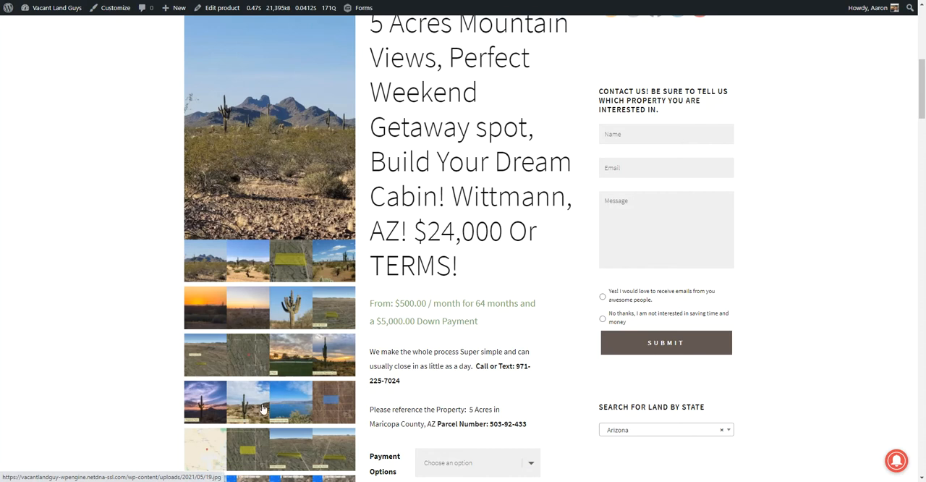
Scroll to the Description covering the Whispering Ranch parcel and nearby attractions.
{"action": "scroll", "scroll_direction": "down", "scroll_amount": 3}
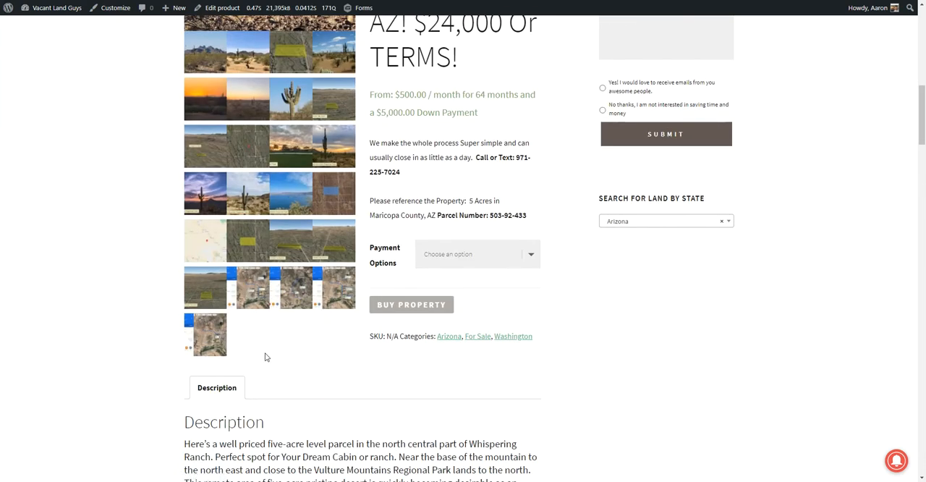
{"action": "scroll", "scroll_direction": "down", "scroll_amount": 3}
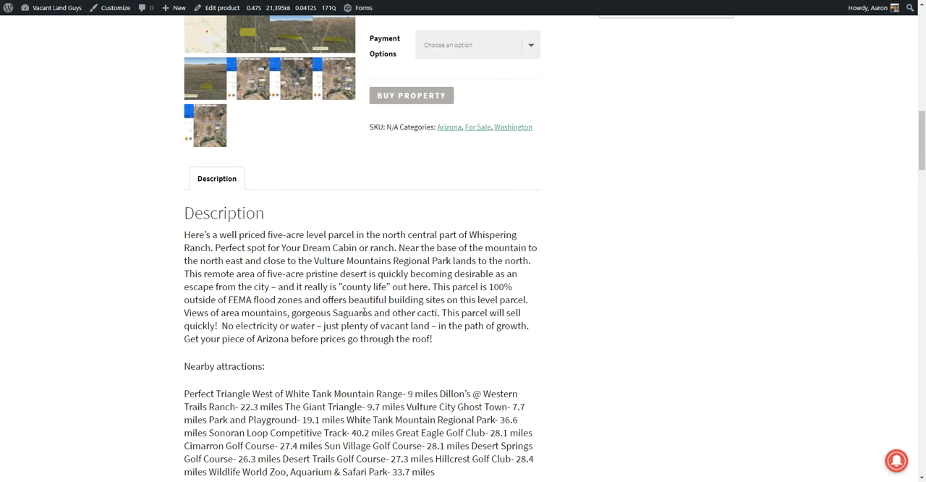
{"action": "mouse_move", "coordinate": [284, 279]}
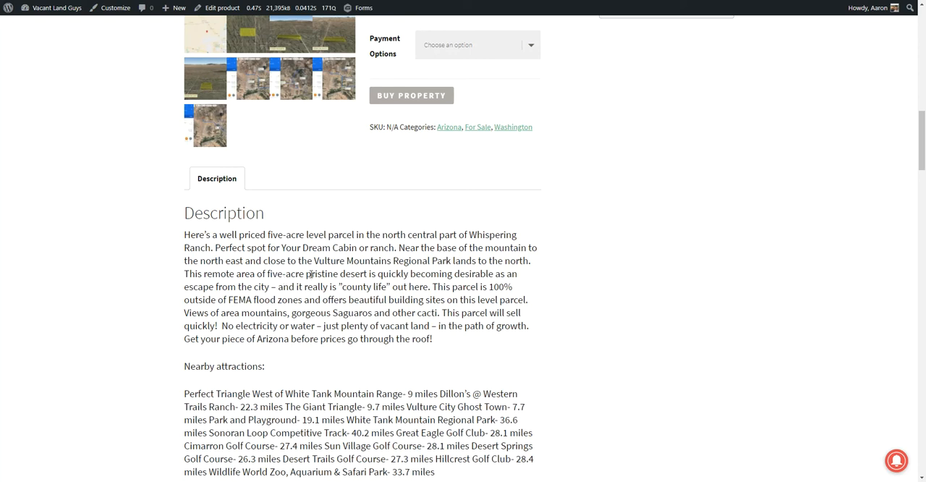
{"action": "mouse_move", "coordinate": [491, 265]}
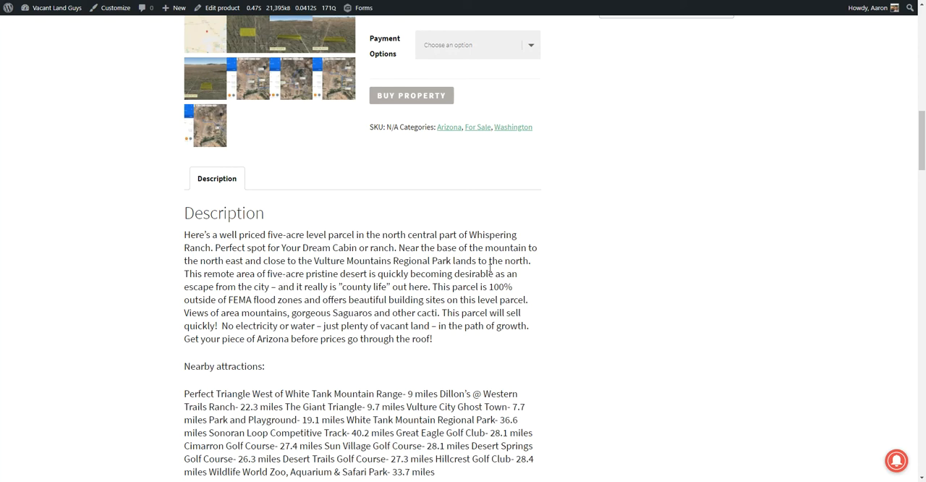
{"action": "mouse_move", "coordinate": [456, 280]}
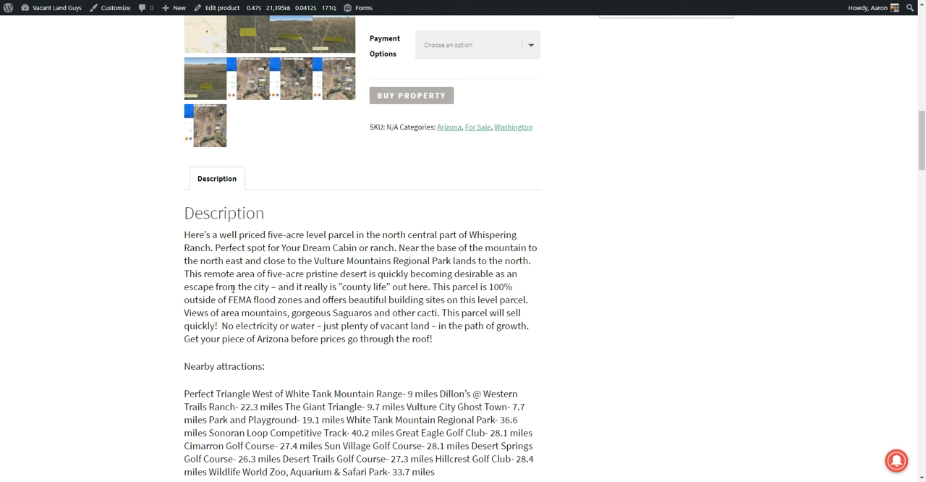
{"action": "mouse_move", "coordinate": [354, 303]}
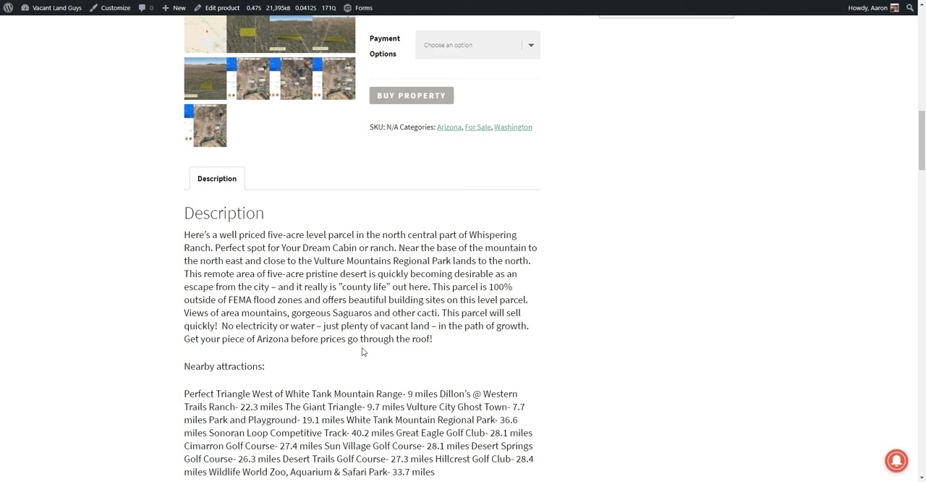
Scroll to Property Details: location, county, GPS coordinates, power, sewer and HOA fees.
{"action": "scroll", "scroll_direction": "down", "scroll_amount": 3}
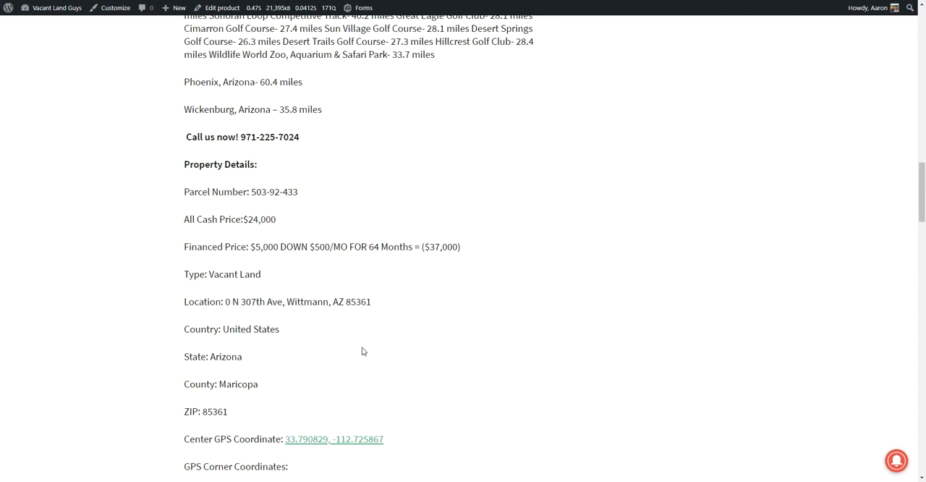
{"action": "scroll", "scroll_direction": "down", "scroll_amount": 3}
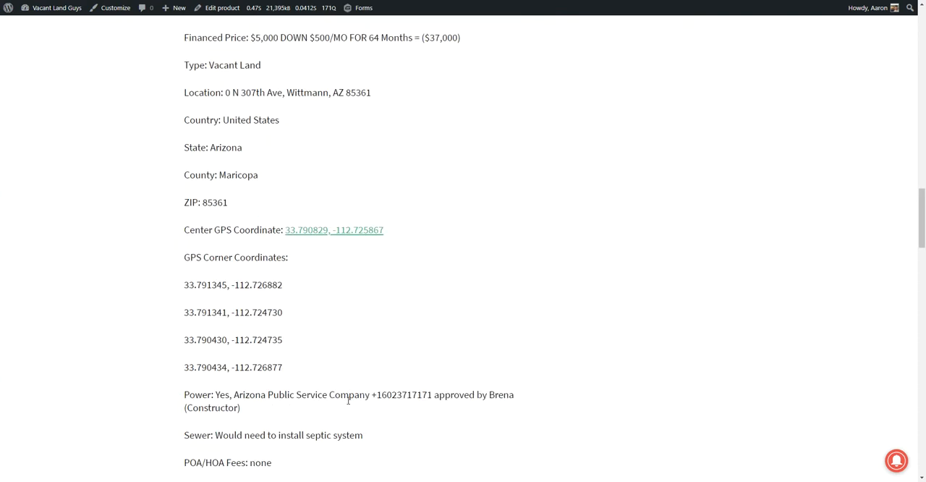
{"action": "mouse_move", "coordinate": [377, 330]}
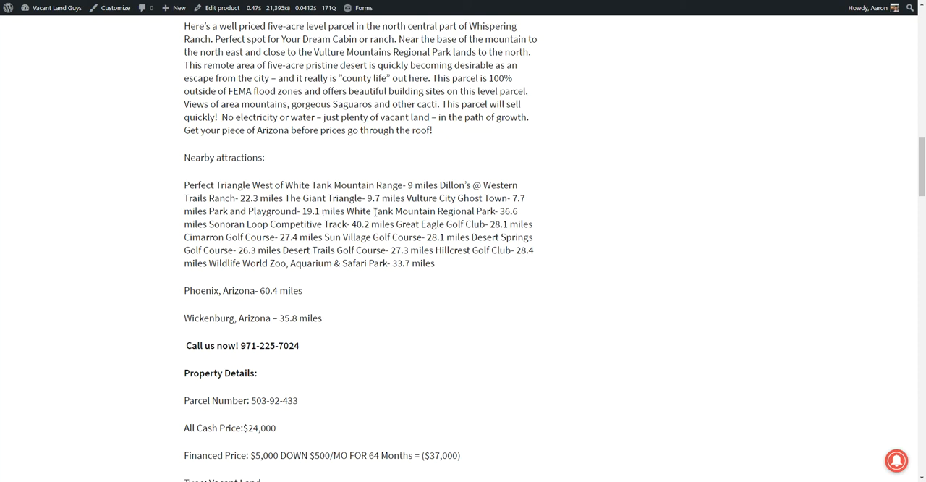
{"action": "mouse_move", "coordinate": [489, 213]}
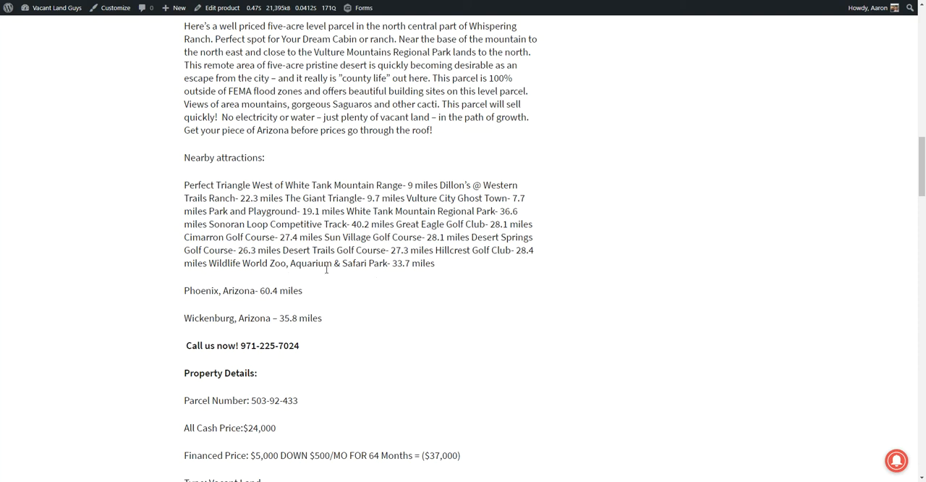
{"action": "mouse_move", "coordinate": [441, 290]}
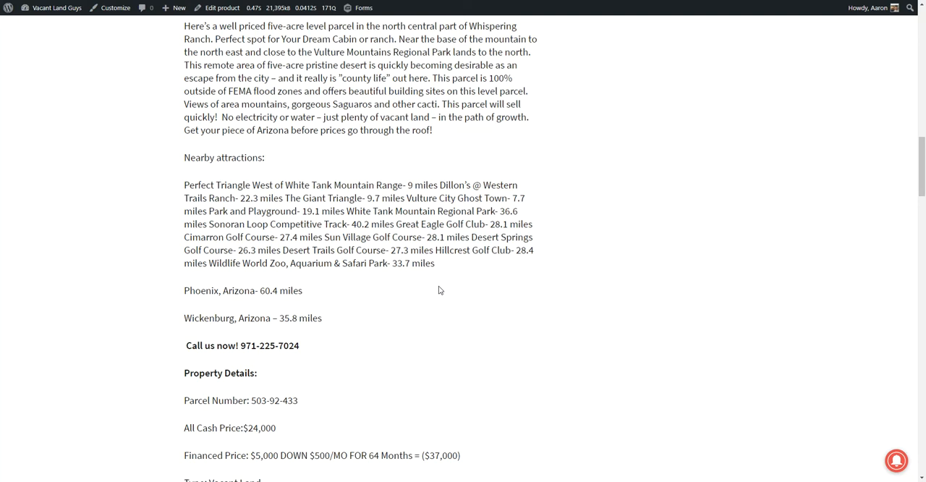
{"action": "mouse_move", "coordinate": [492, 241]}
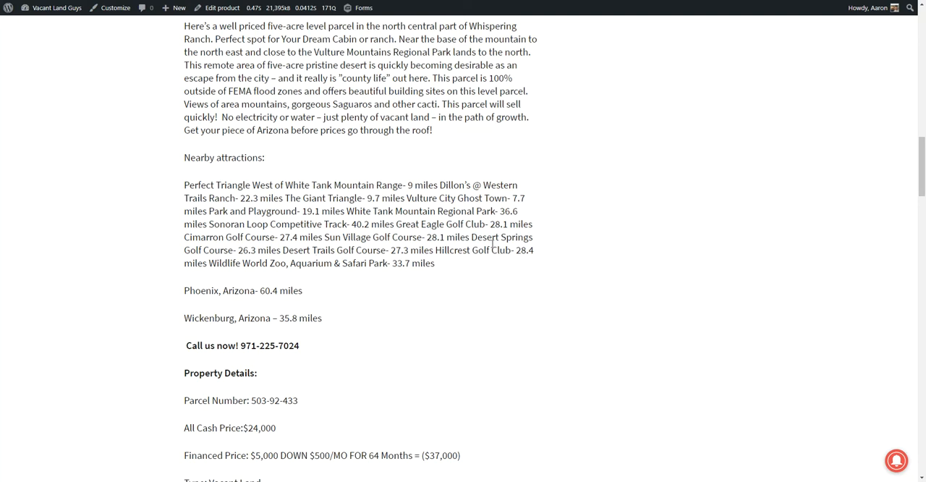
{"action": "mouse_move", "coordinate": [451, 324]}
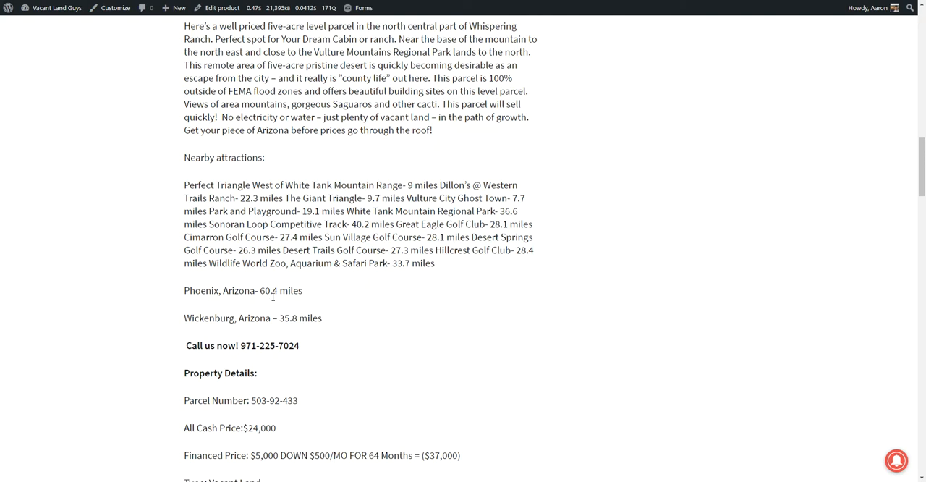
{"action": "mouse_move", "coordinate": [283, 330]}
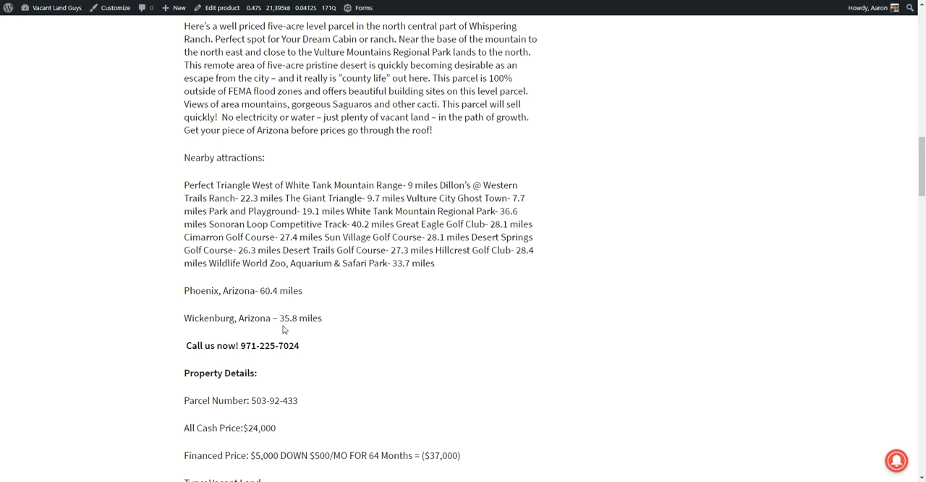
Scroll through taxes ($103.74/year), water, 5.0-acre size, elevation and RU-190 zoning.
{"action": "scroll", "scroll_direction": "down", "scroll_amount": 3}
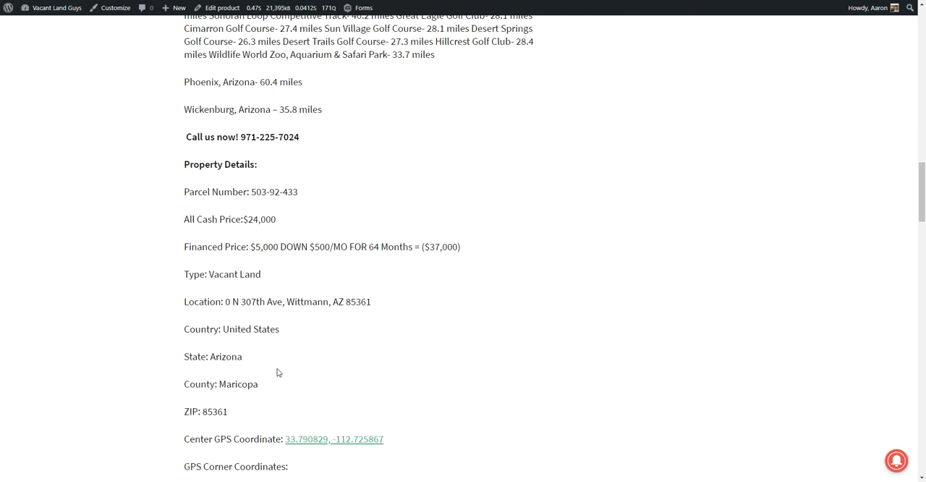
{"action": "mouse_move", "coordinate": [298, 294]}
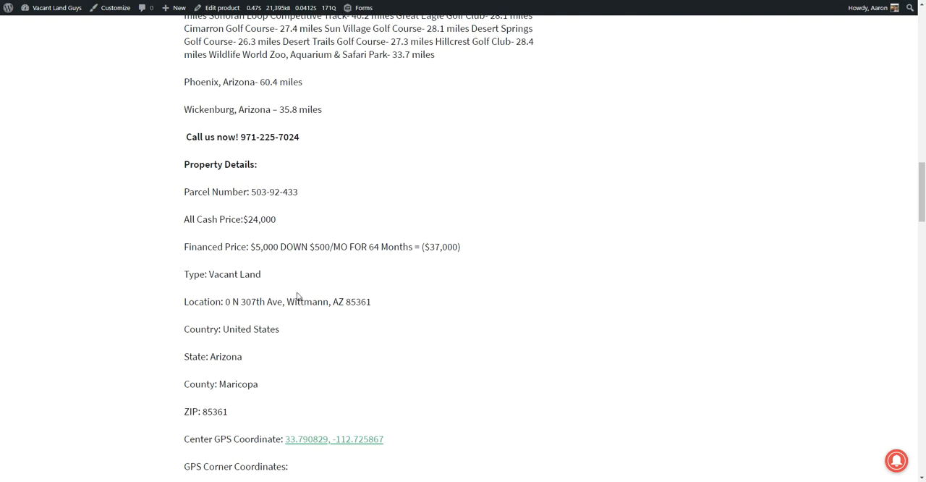
{"action": "scroll", "scroll_direction": "down", "scroll_amount": 3}
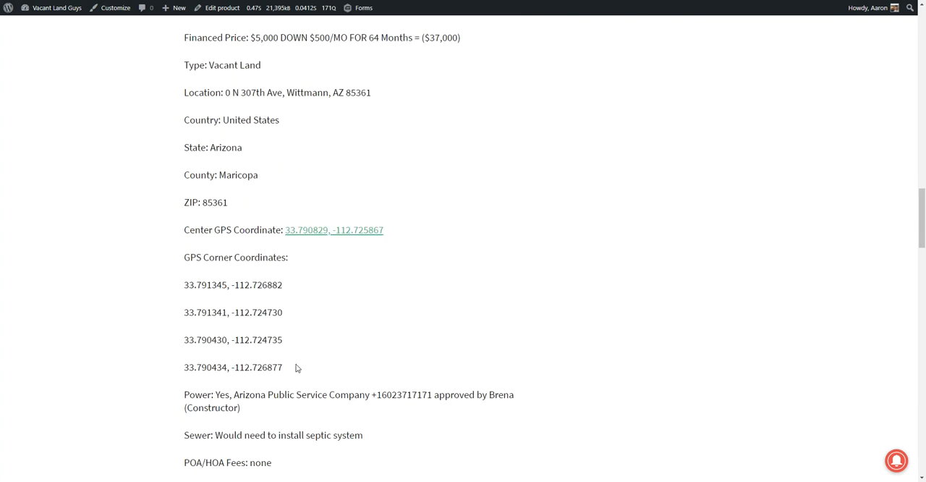
{"action": "mouse_move", "coordinate": [297, 368]}
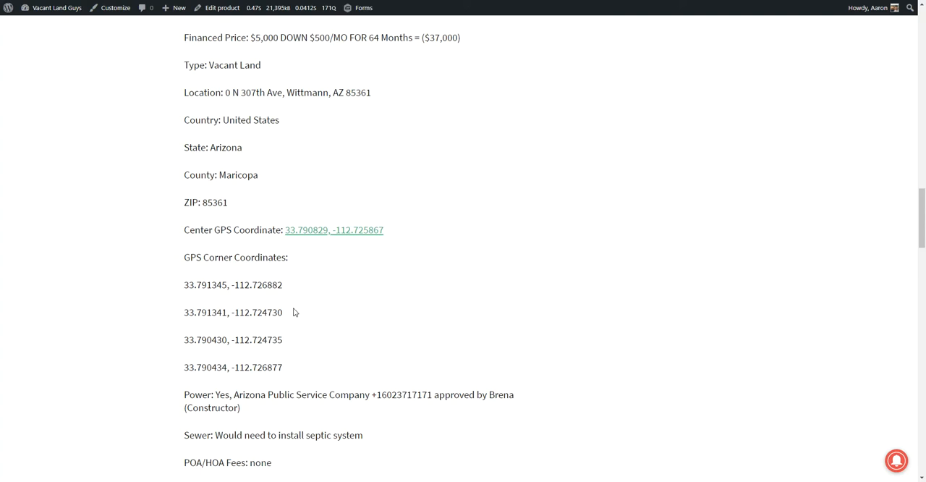
{"action": "mouse_move", "coordinate": [339, 387]}
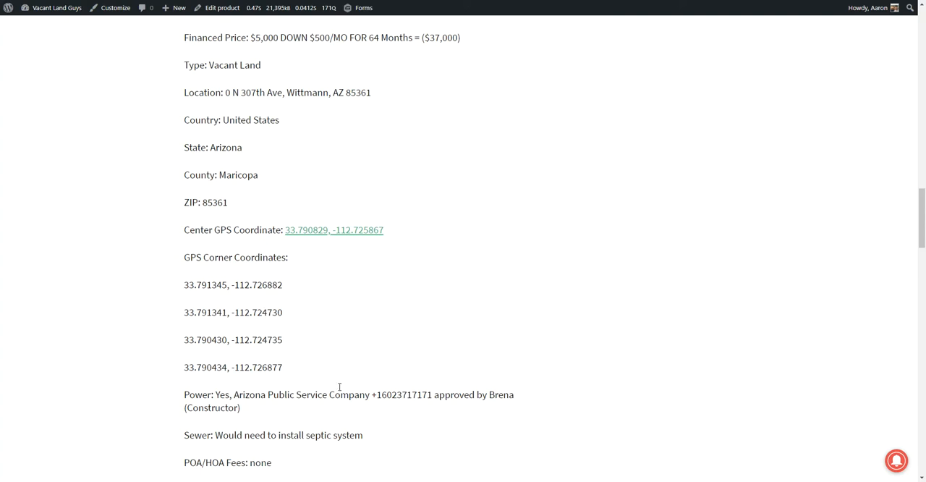
{"action": "mouse_move", "coordinate": [342, 342]}
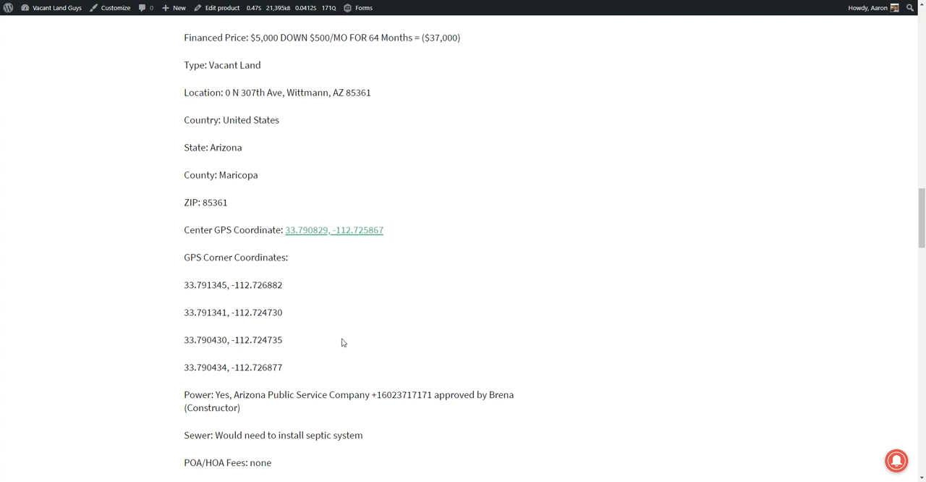
{"action": "mouse_move", "coordinate": [331, 331]}
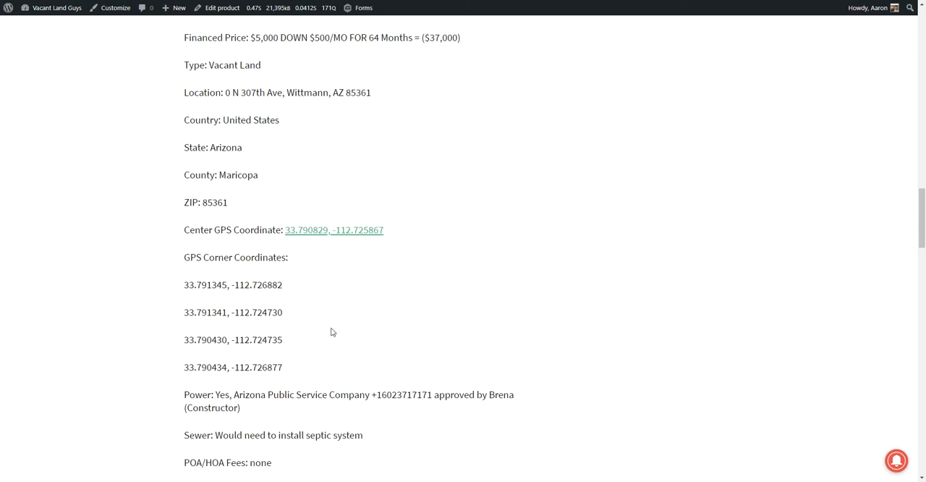
{"action": "mouse_move", "coordinate": [340, 330]}
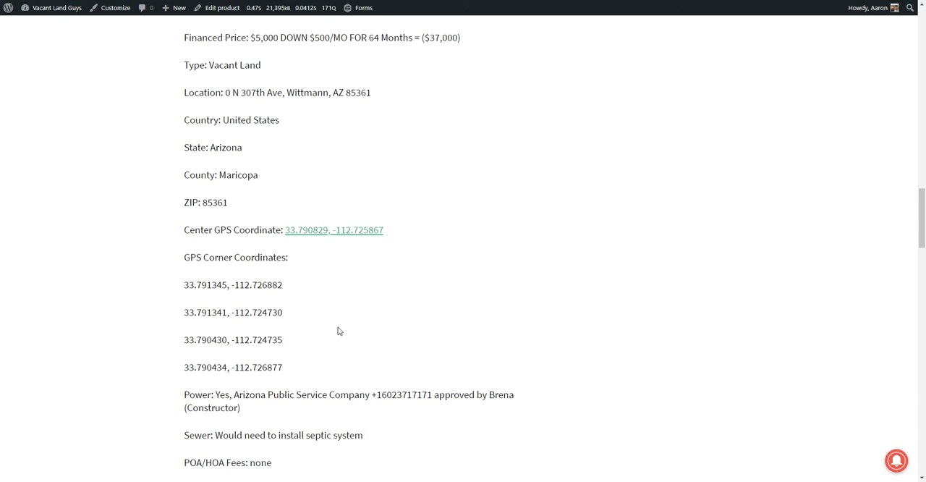
{"action": "scroll", "scroll_direction": "down", "scroll_amount": 3}
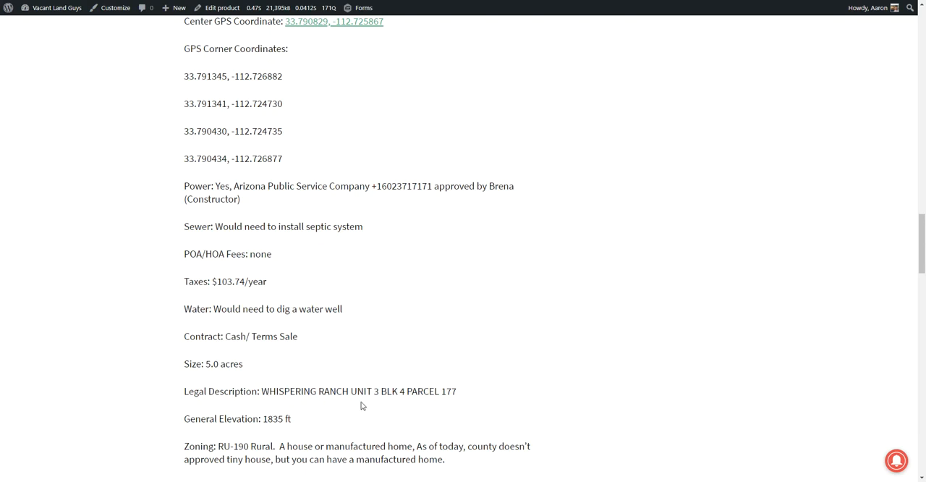
{"action": "mouse_move", "coordinate": [469, 405]}
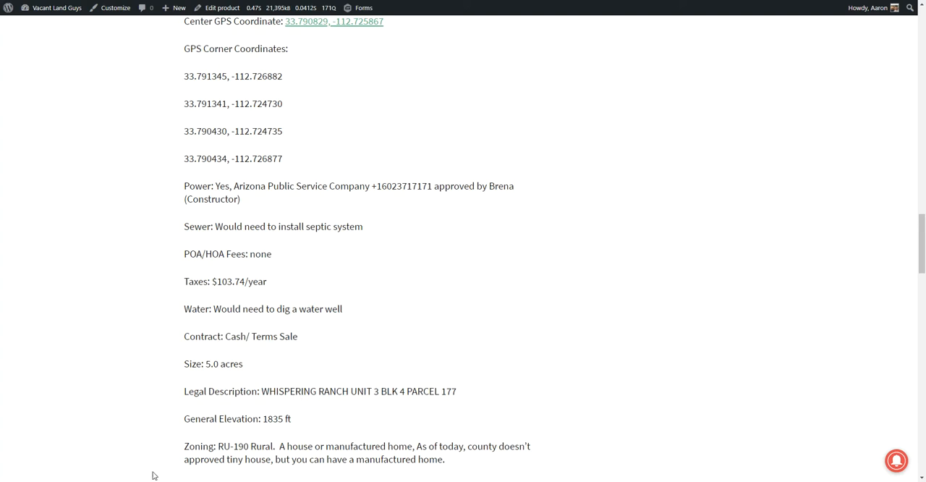
{"action": "mouse_move", "coordinate": [262, 461]}
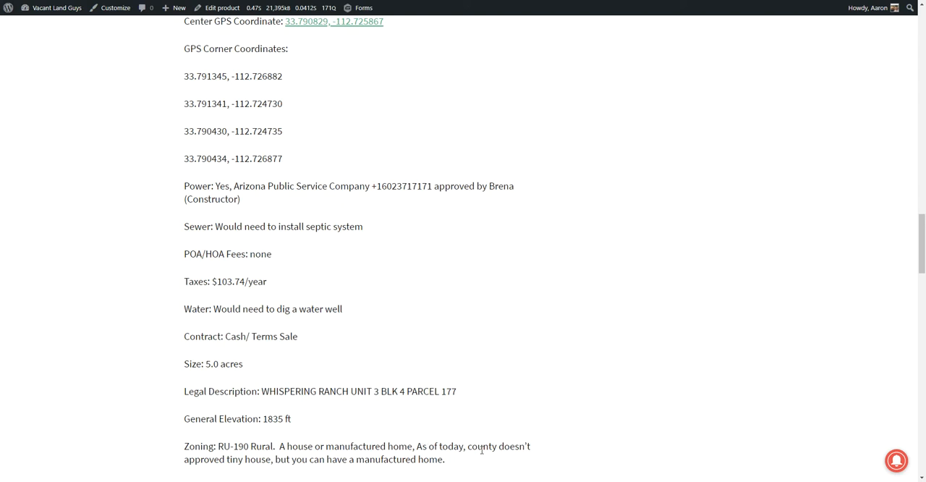
Scroll to the county resources contacts, About the Seller, payment options and disclaimer.
{"action": "scroll", "scroll_direction": "down", "scroll_amount": 3}
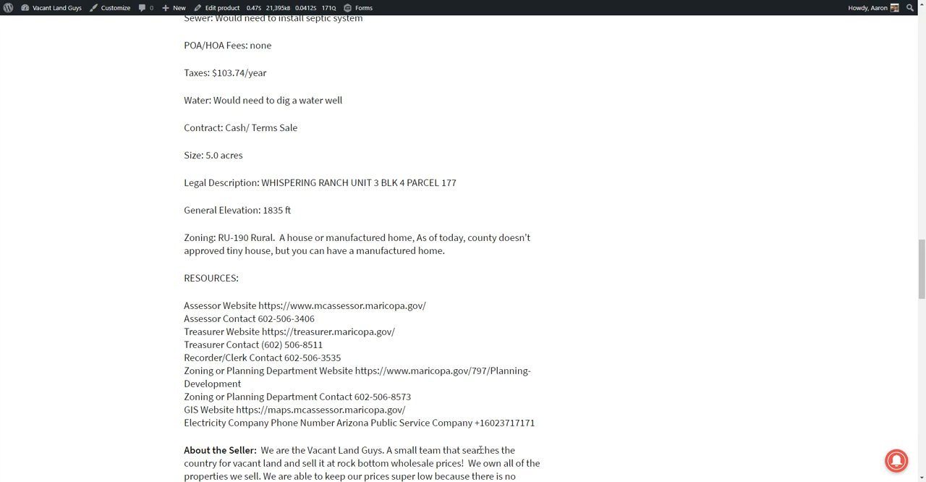
{"action": "mouse_move", "coordinate": [177, 306]}
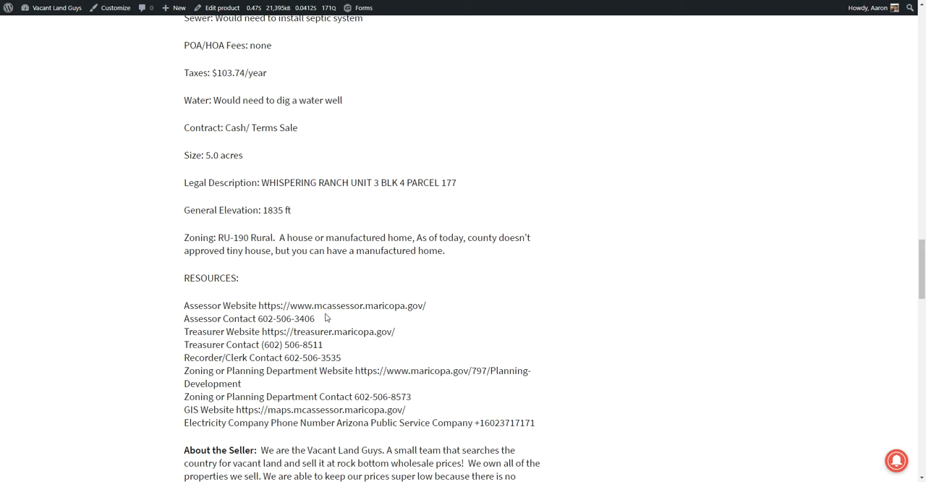
{"action": "mouse_move", "coordinate": [237, 345]}
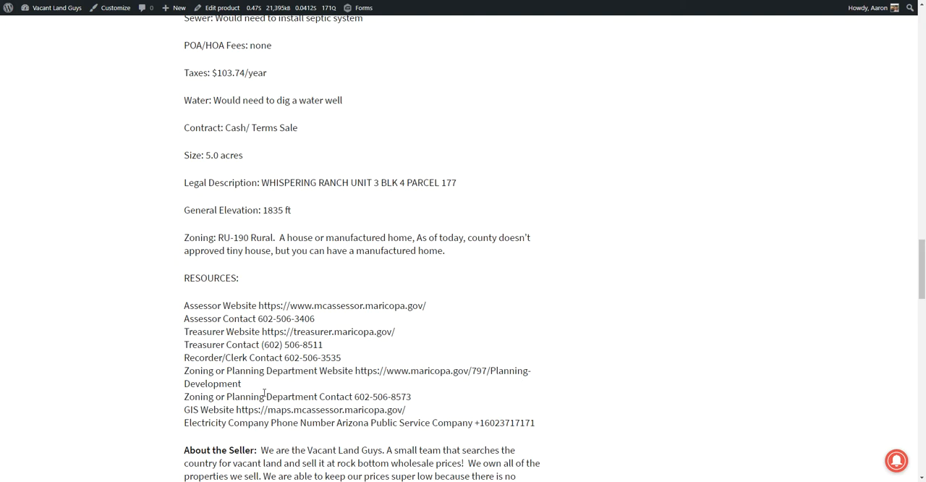
{"action": "mouse_move", "coordinate": [291, 396]}
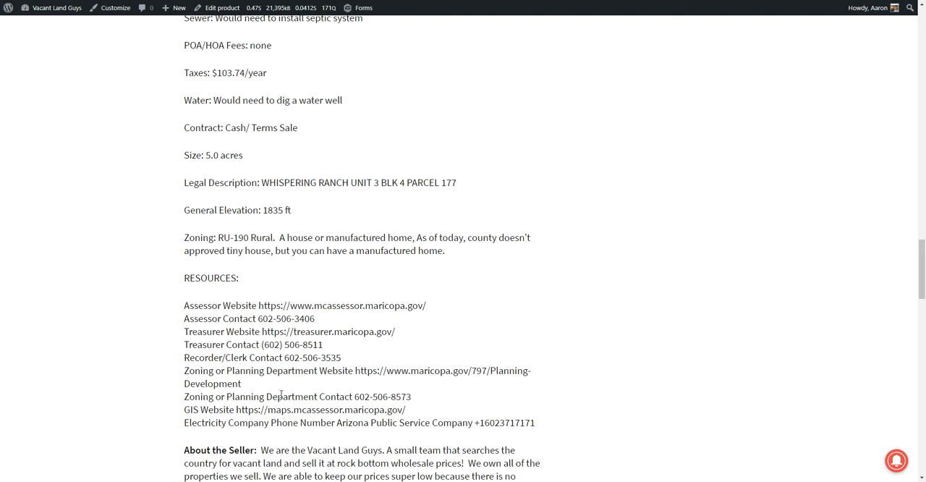
{"action": "scroll", "scroll_direction": "down", "scroll_amount": 3}
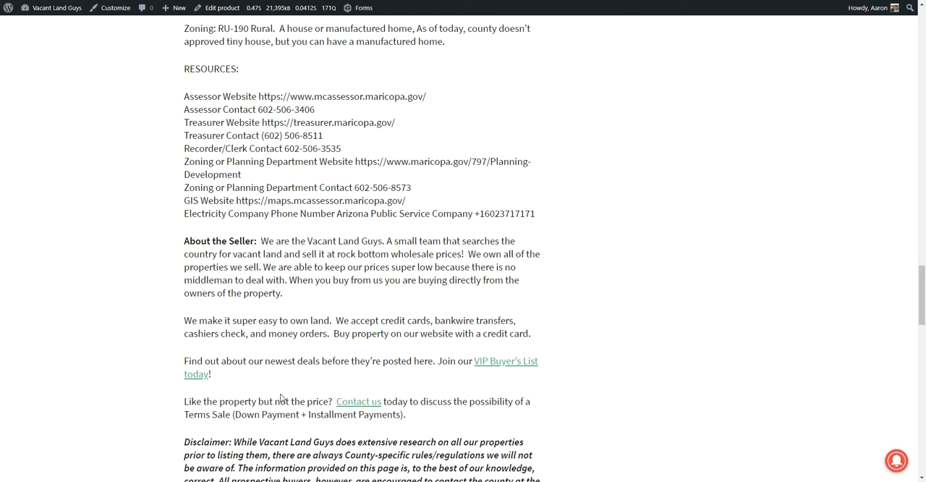
Zoom in on the outlined parcel near W Carefree Hwy in Google Earth Pro.
{"action": "scroll", "scroll_direction": "up", "scroll_amount": 3}
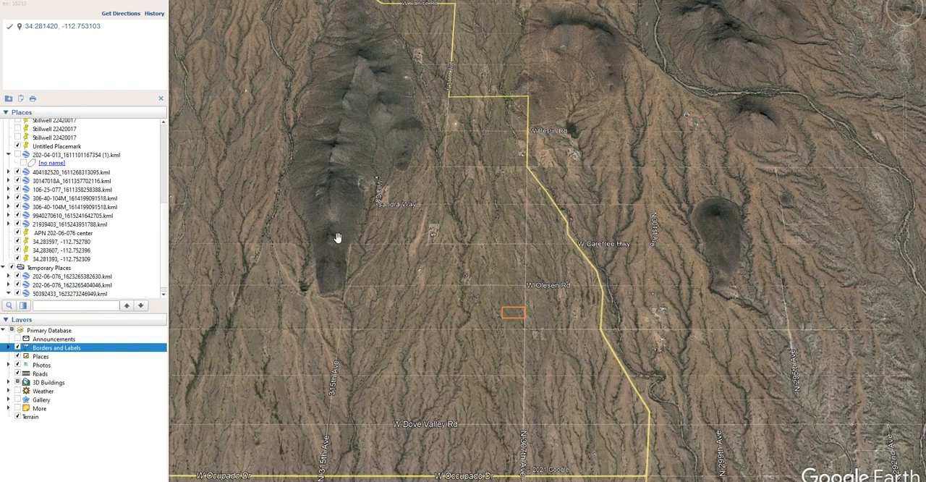
{"action": "mouse_move", "coordinate": [349, 46]}
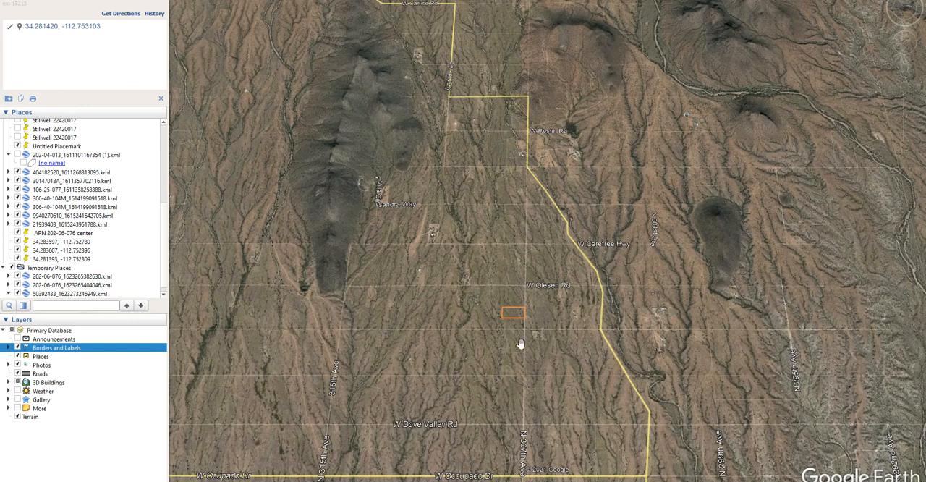
{"action": "mouse_move", "coordinate": [524, 476]}
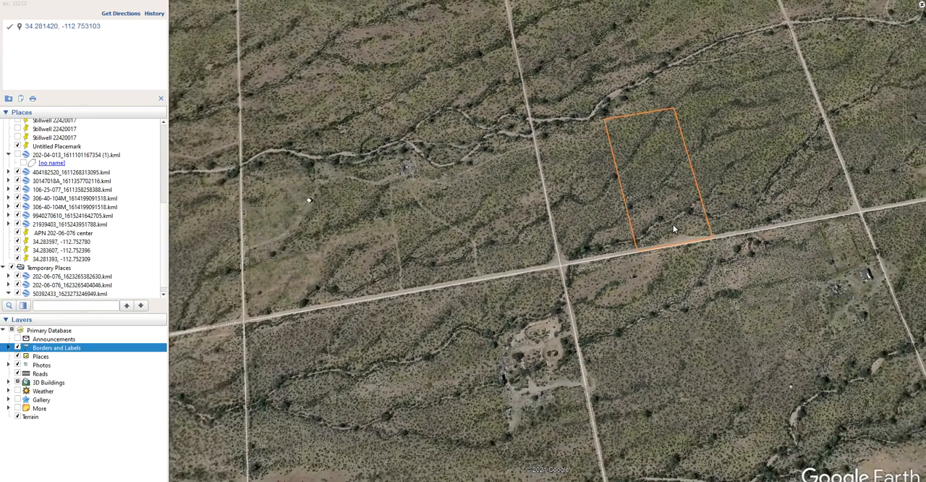
Zoom out and pan toward Morristown and the dry riverbed around the parcel.
{"action": "scroll", "scroll_direction": "down", "scroll_amount": 3}
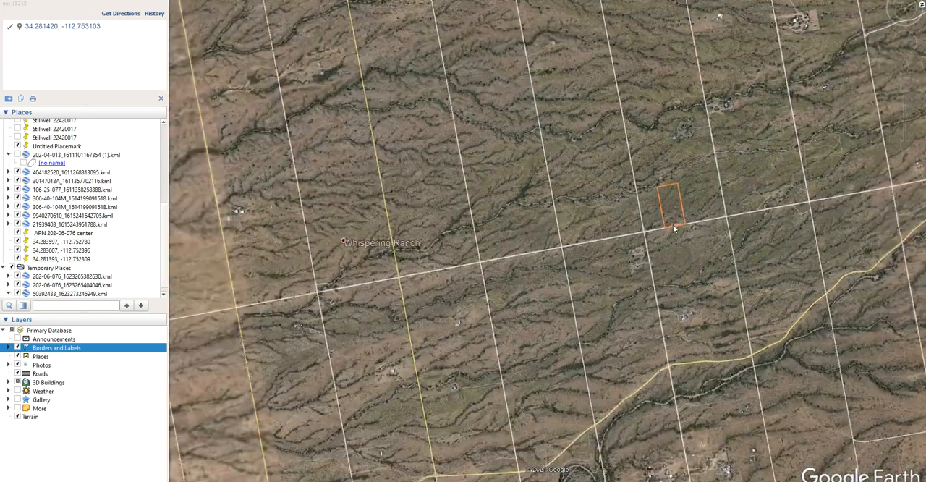
{"action": "left_click_drag", "start_coordinate": [673, 232], "coordinate": [525, 319]}
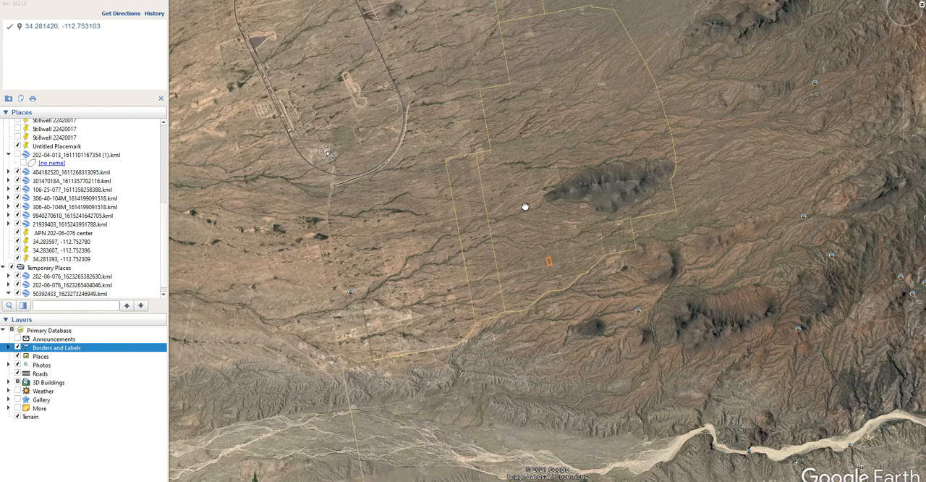
{"action": "left_click_drag", "start_coordinate": [524, 207], "coordinate": [515, 194]}
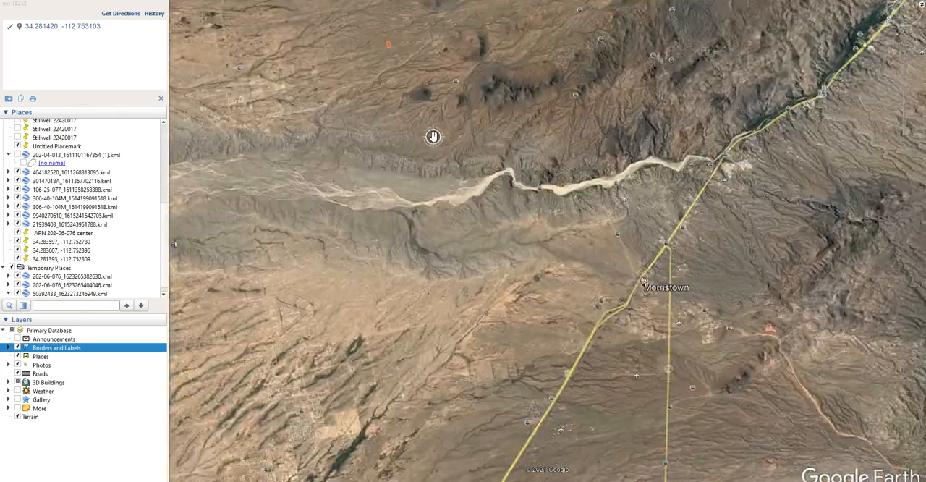
{"action": "left_click_drag", "start_coordinate": [433, 138], "coordinate": [420, 175]}
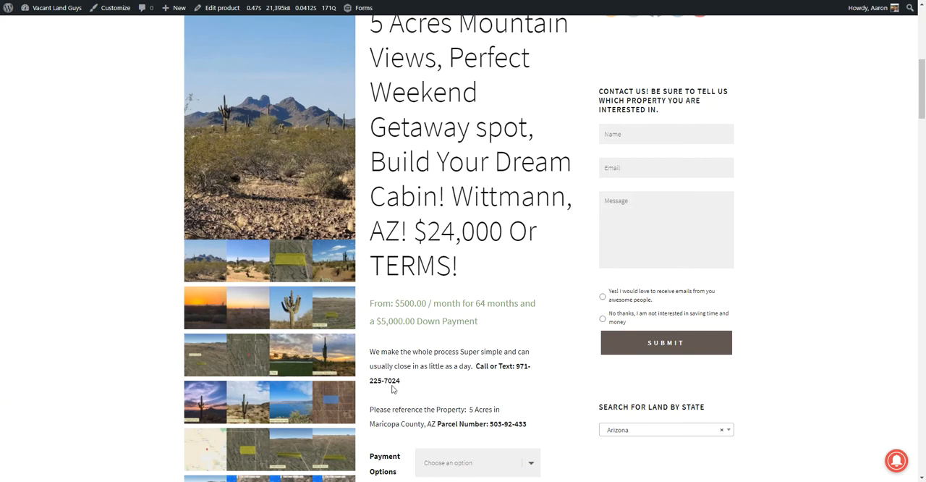
{"action": "mouse_move", "coordinate": [439, 437]}
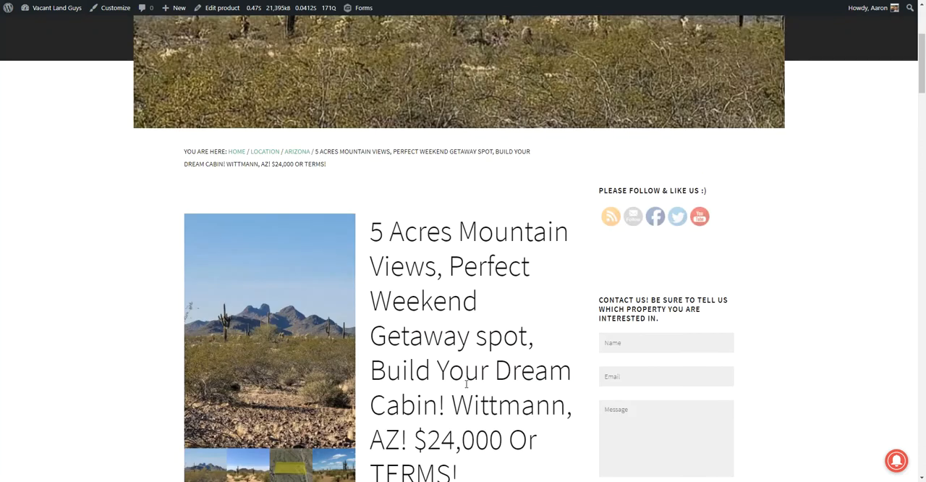
Scroll up the listing to the mountain banner, breadcrumb, photos and terms.
{"action": "scroll", "scroll_direction": "down", "scroll_amount": 3}
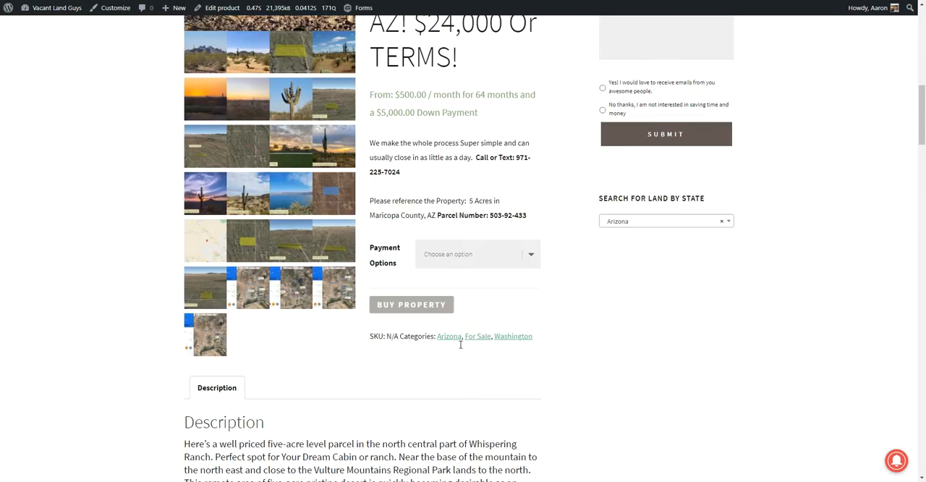
{"action": "scroll", "scroll_direction": "up", "scroll_amount": 3}
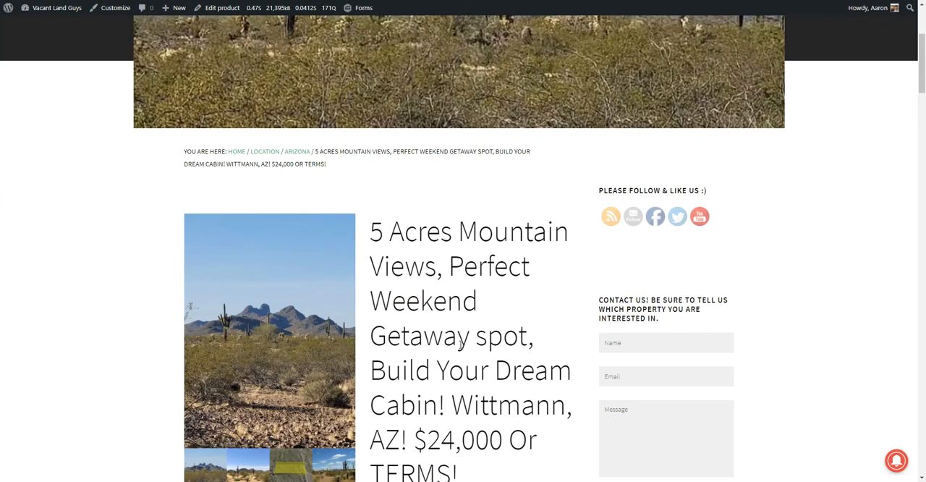
{"action": "scroll", "scroll_direction": "up", "scroll_amount": 3}
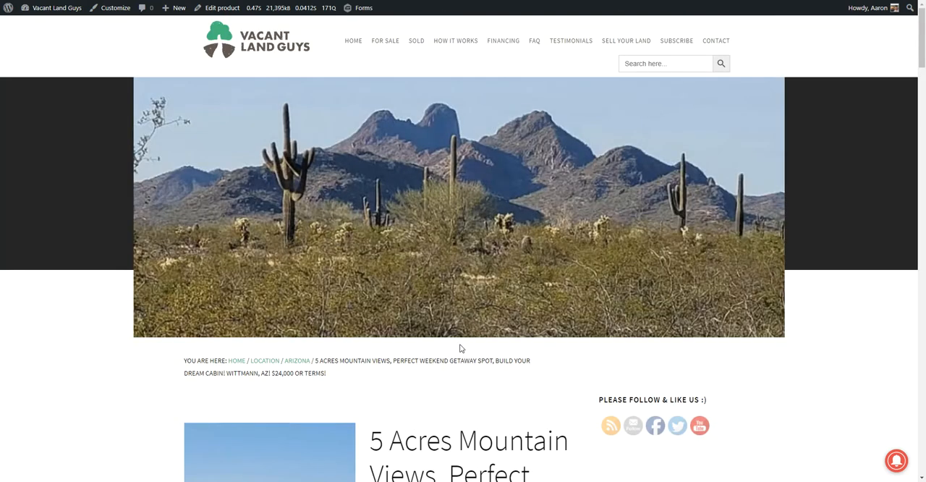
{"action": "mouse_move", "coordinate": [458, 329]}
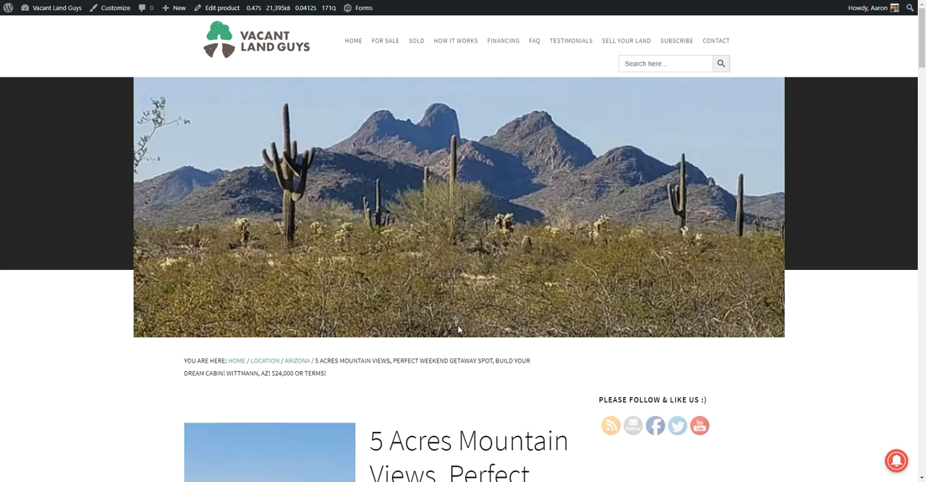
{"action": "scroll", "scroll_direction": "down", "scroll_amount": 3}
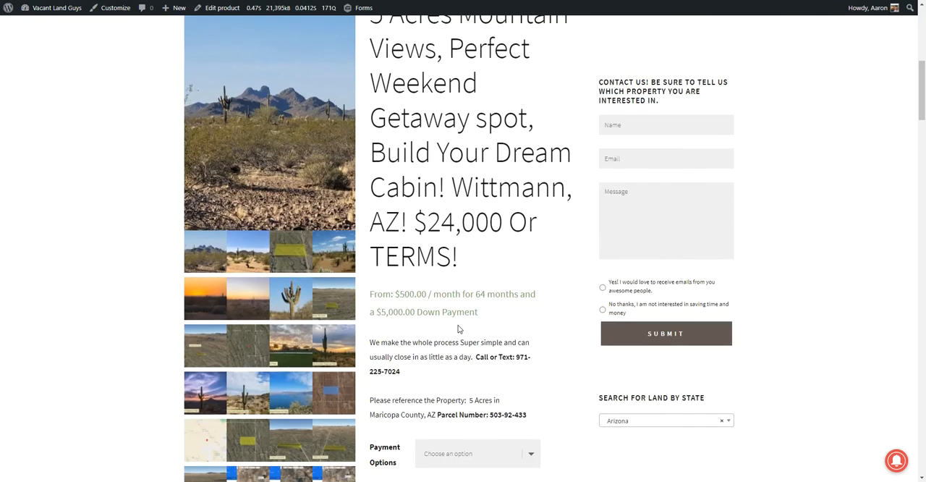
{"action": "scroll", "scroll_direction": "up", "scroll_amount": 3}
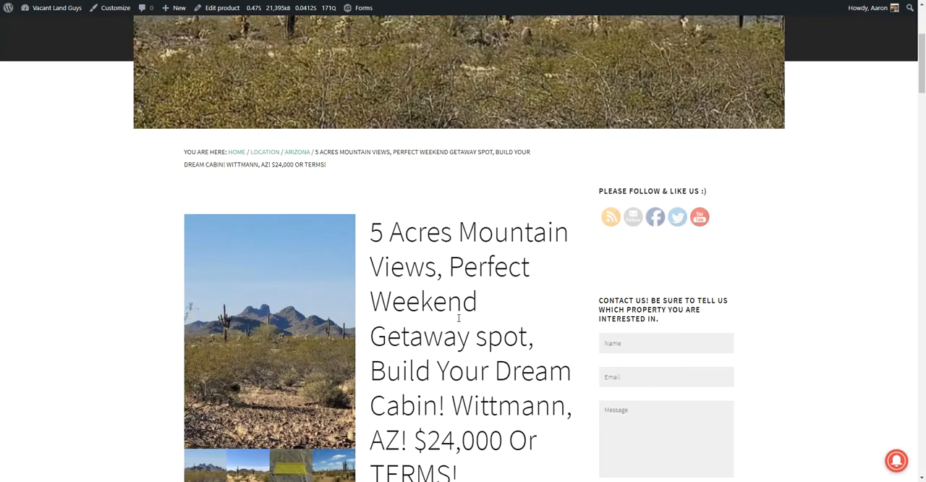